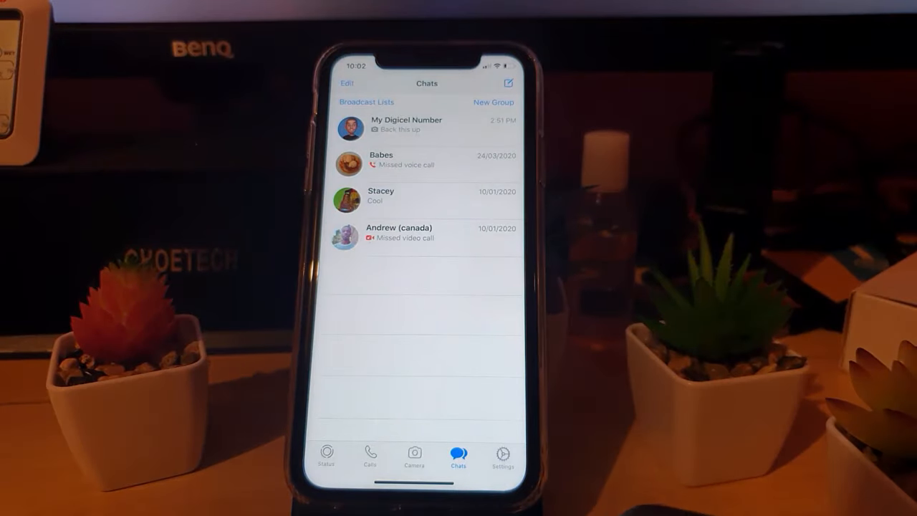
# Step: Switch from the chats list to WhatsApp's Settings tab
pyautogui.click(503, 458)
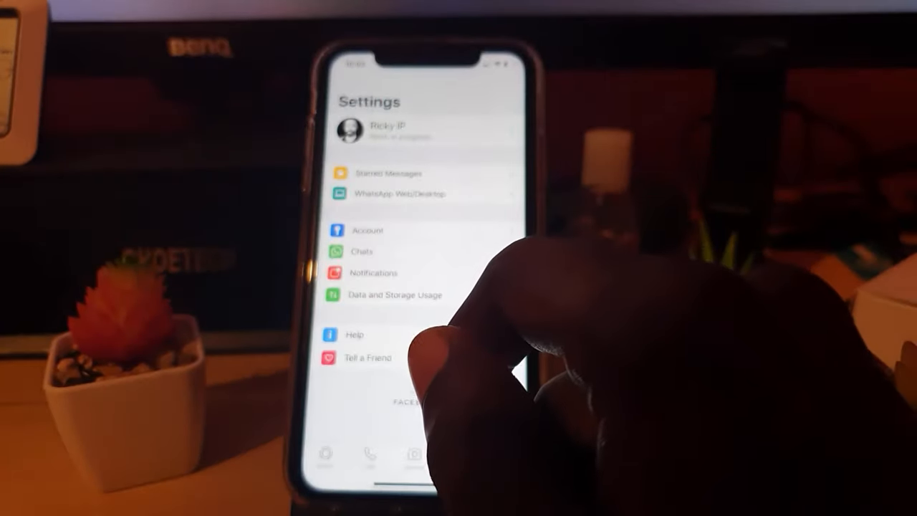
# Step: Peek at Account settings, return to Settings, and open Chats settings
pyautogui.click(368, 230)
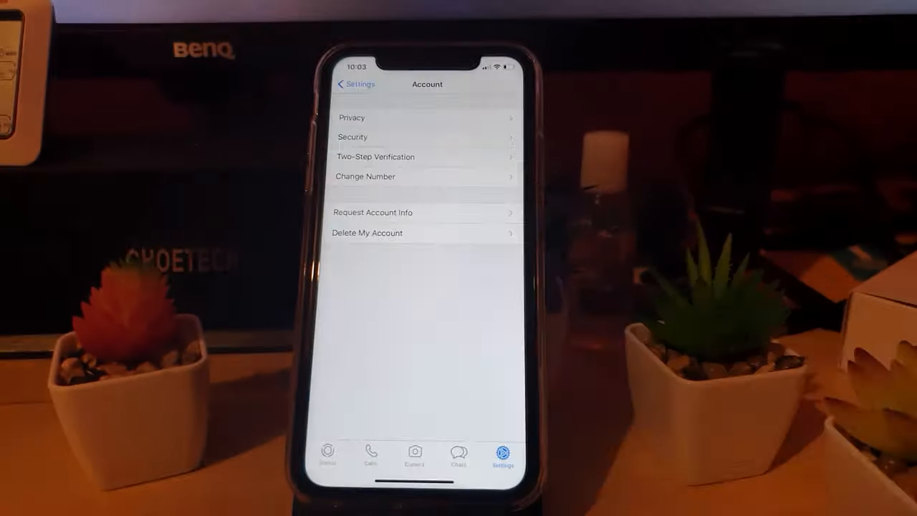
pyautogui.click(356, 84)
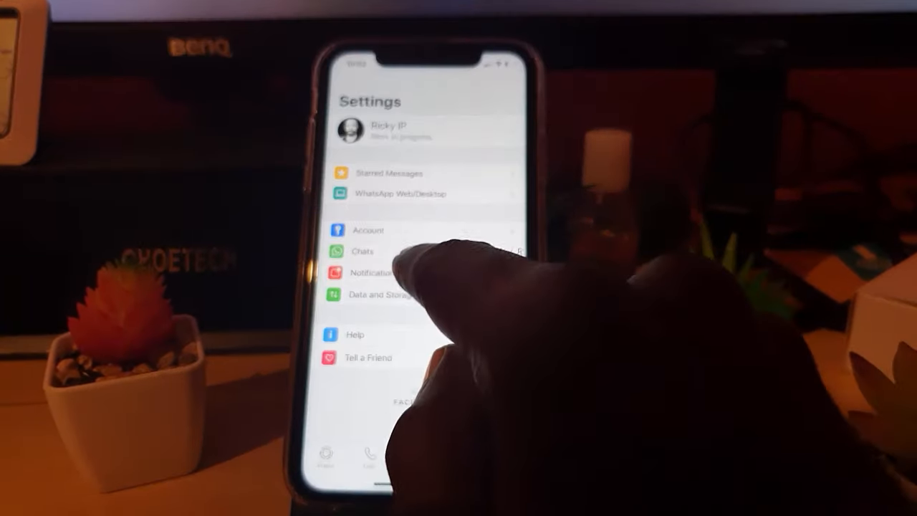
pyautogui.click(364, 251)
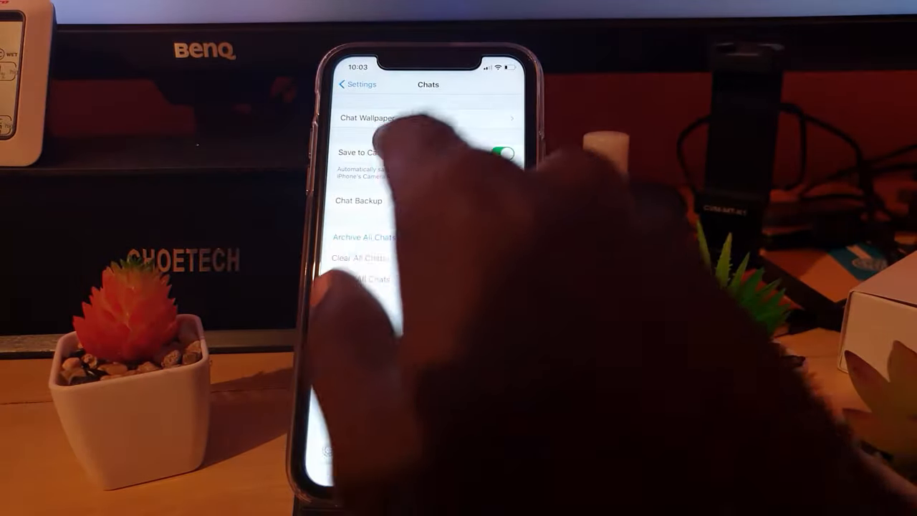
# Step: Go into Chat Wallpaper and open the built-in Wallpaper Library
pyautogui.click(372, 118)
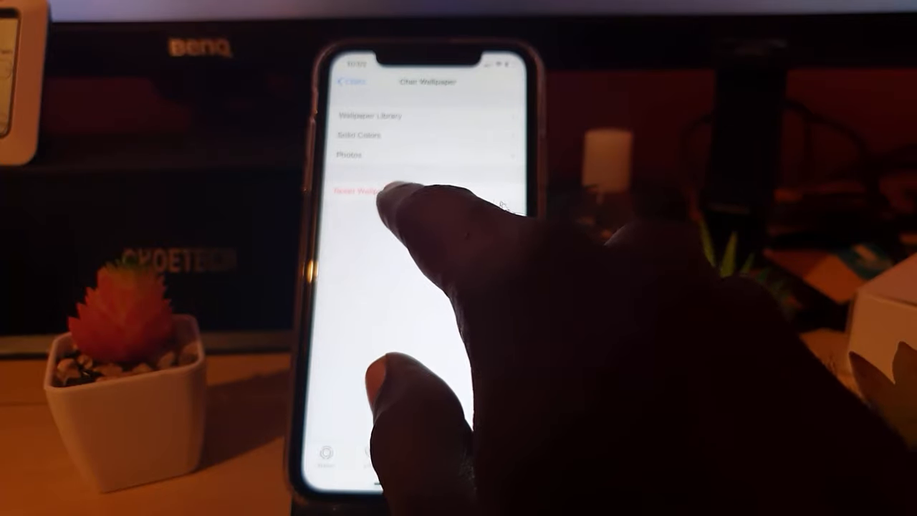
pyautogui.click(369, 115)
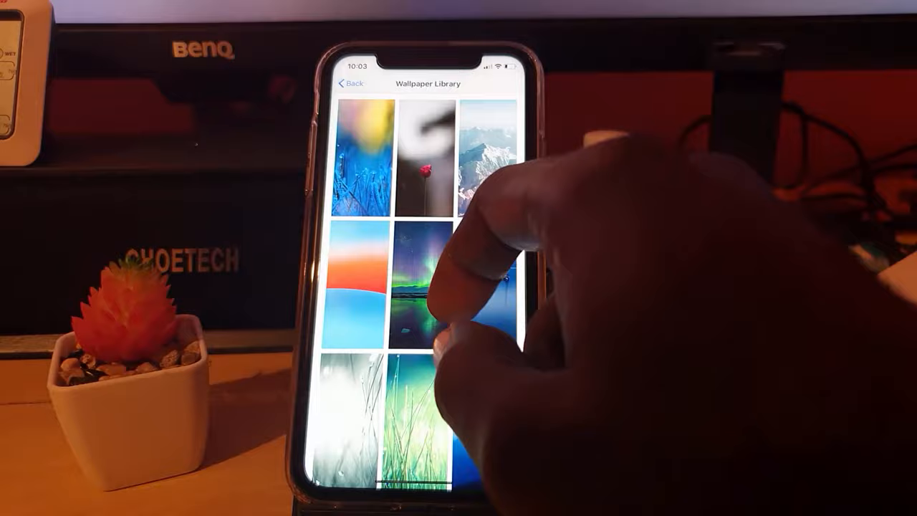
# Step: Scroll the library, preview the dark damask wallpaper, cancel, and go back
pyautogui.scroll(-3)
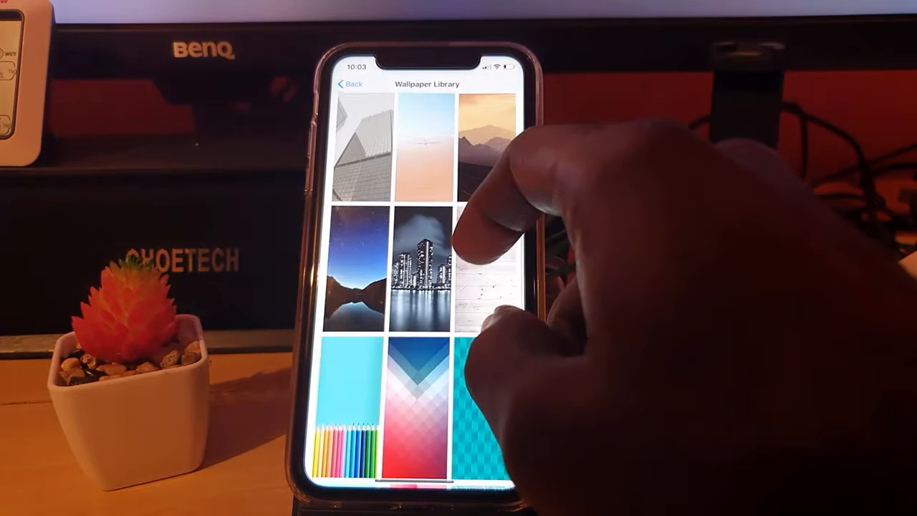
pyautogui.scroll(-3)
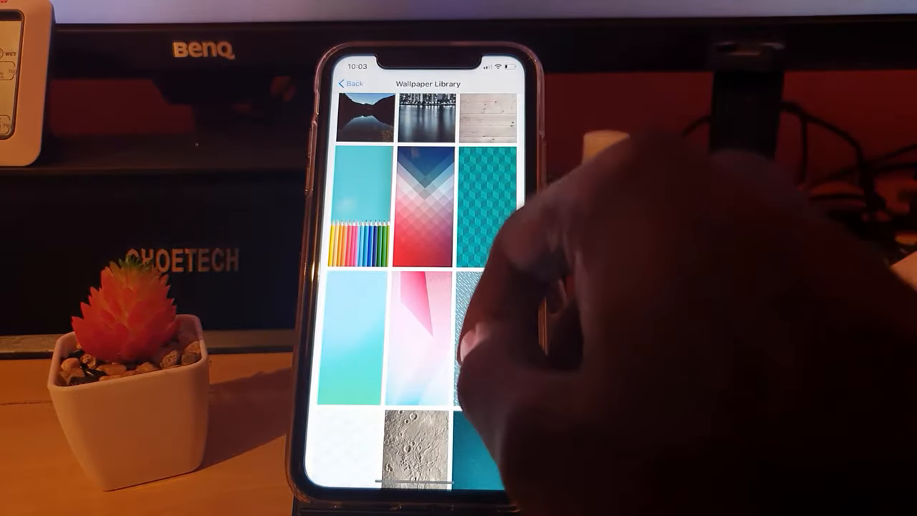
pyautogui.scroll(-3)
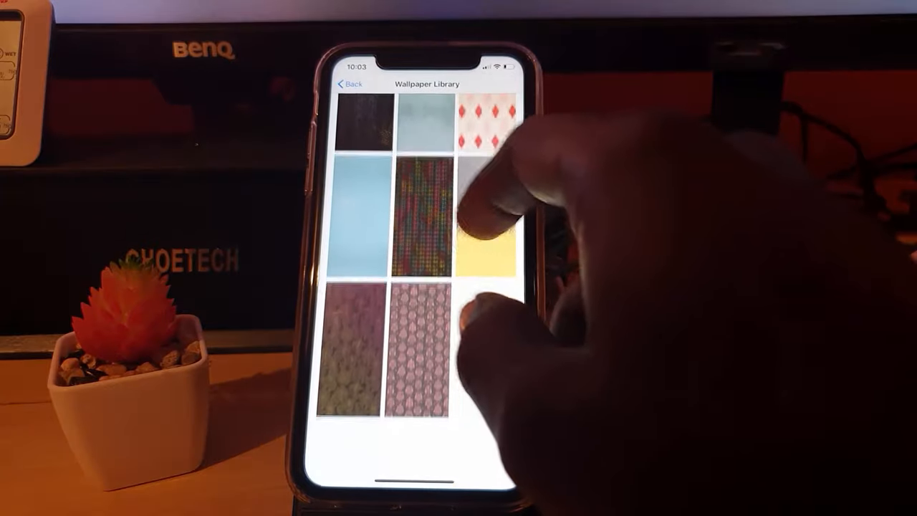
pyautogui.scroll(-3)
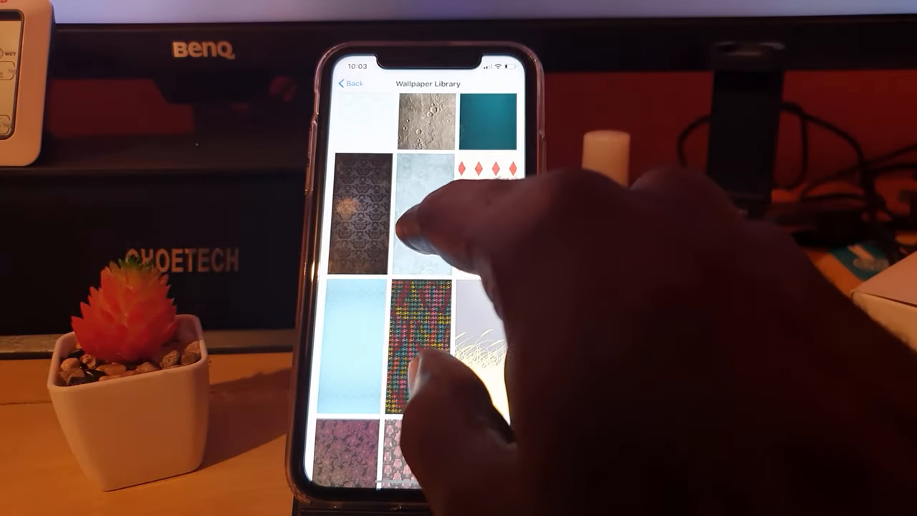
pyautogui.scroll(-3)
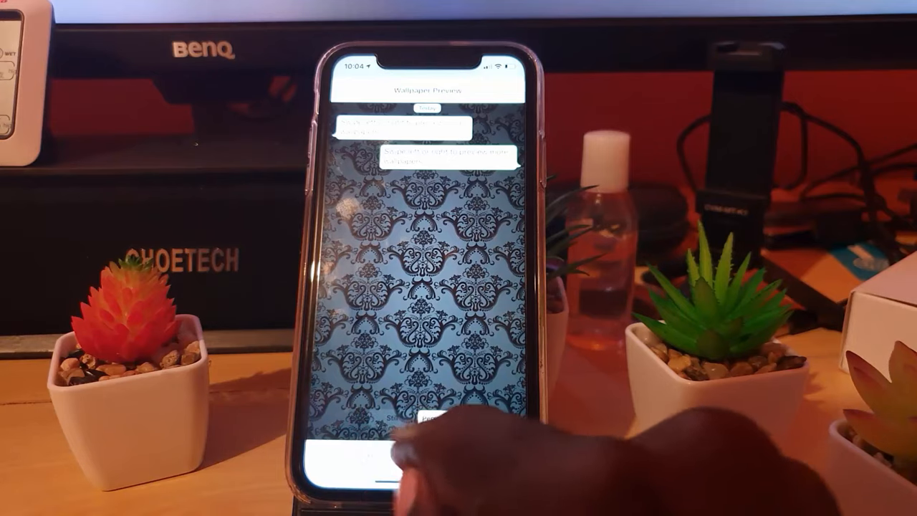
pyautogui.click(350, 85)
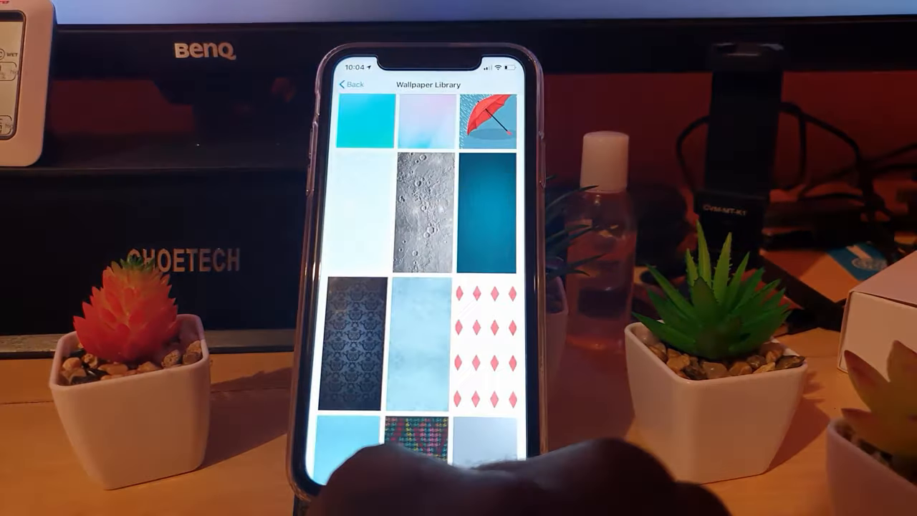
pyautogui.click(349, 86)
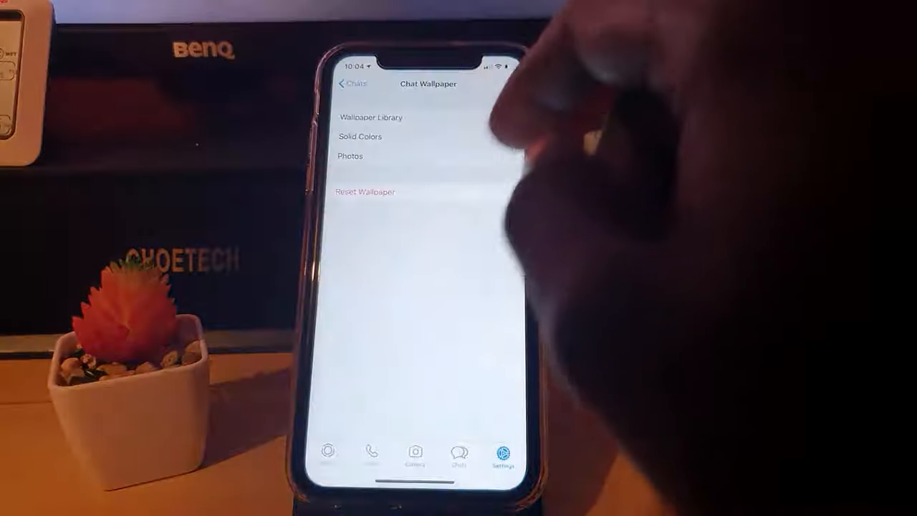
pyautogui.click(359, 136)
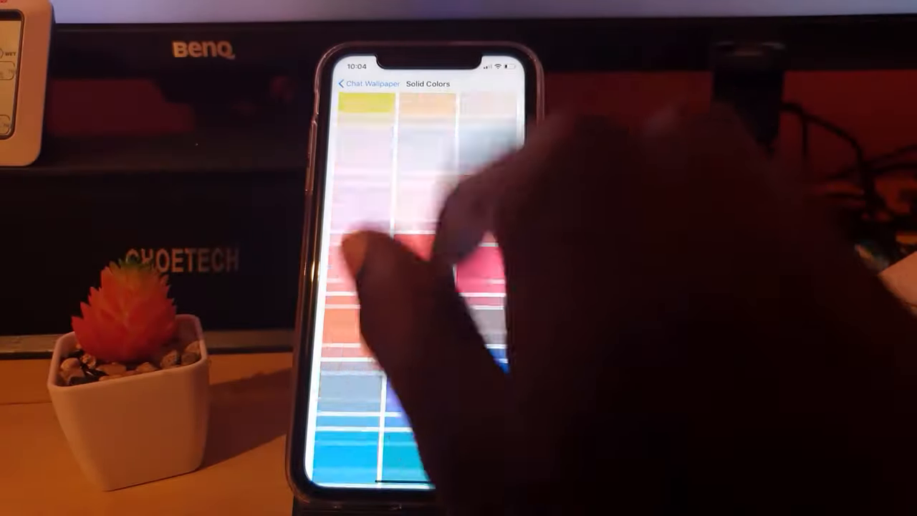
pyautogui.click(362, 83)
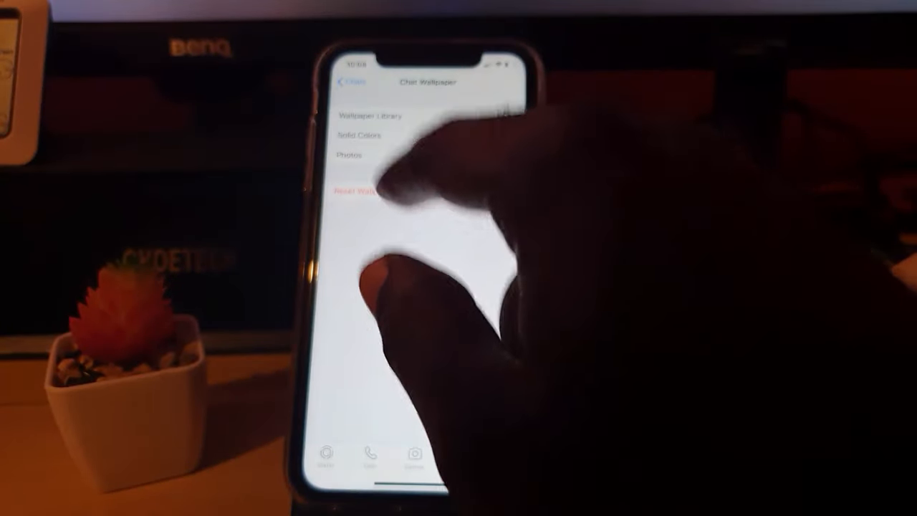